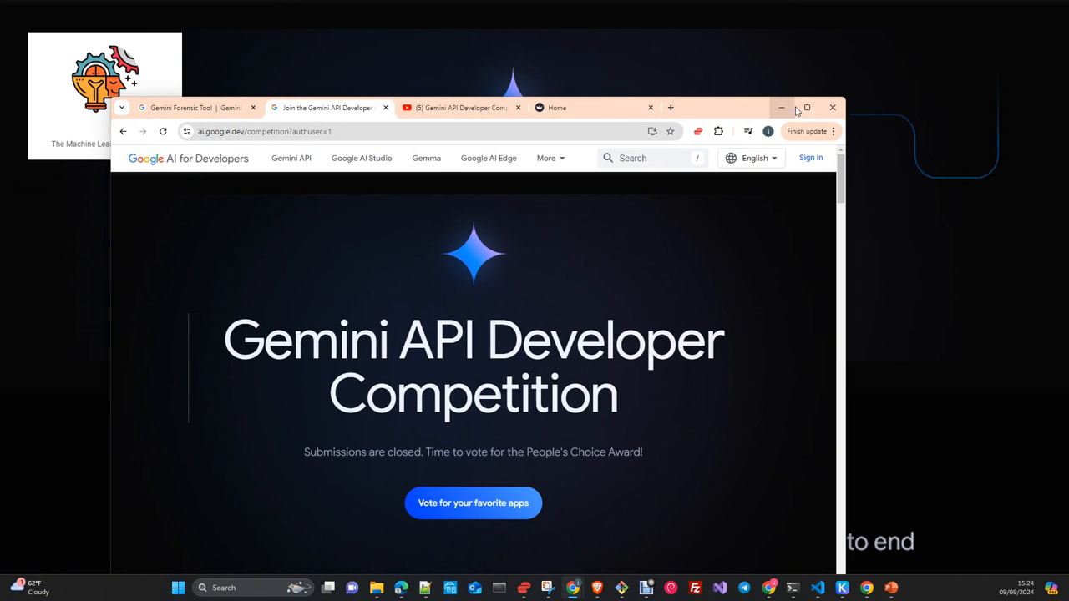
# Show the Forensic Reports Tool home page, then return to the Gemini Forensic Tool competition entry
pyautogui.click(805, 107)
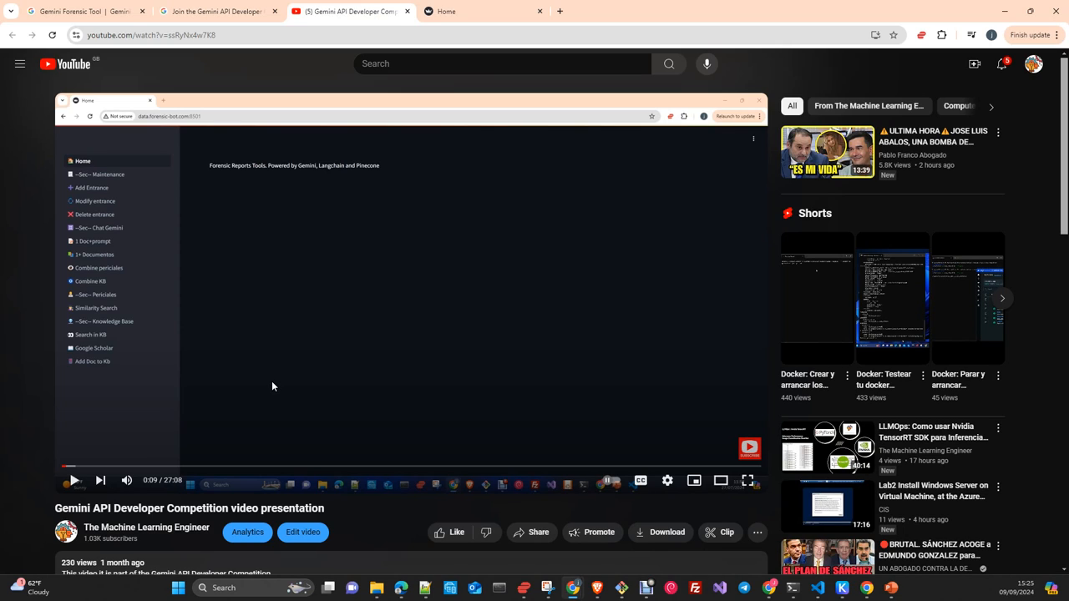
pyautogui.moveTo(231, 357)
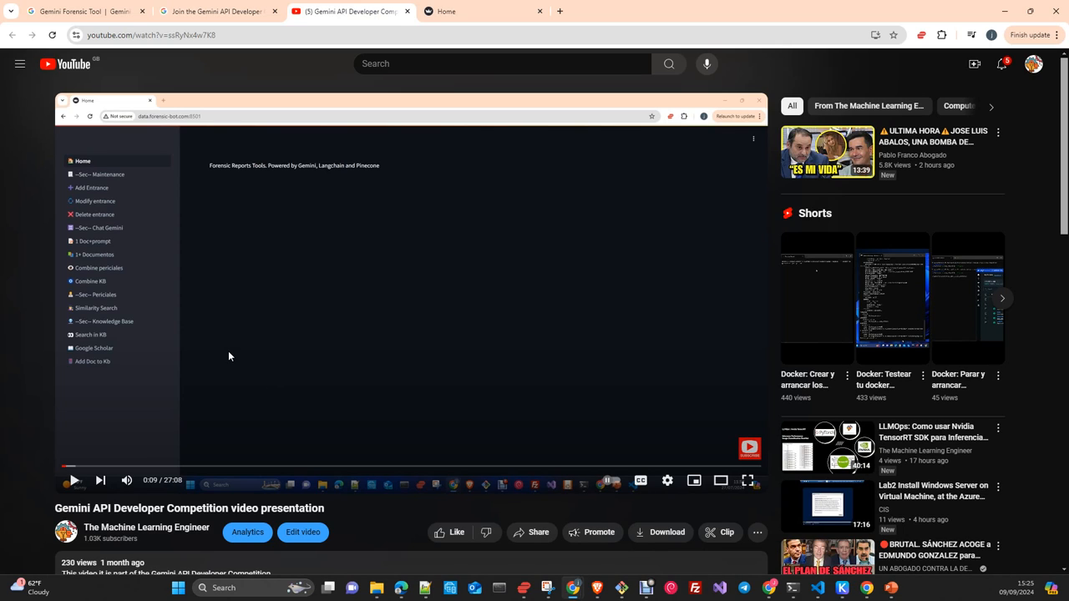
pyautogui.moveTo(231, 358)
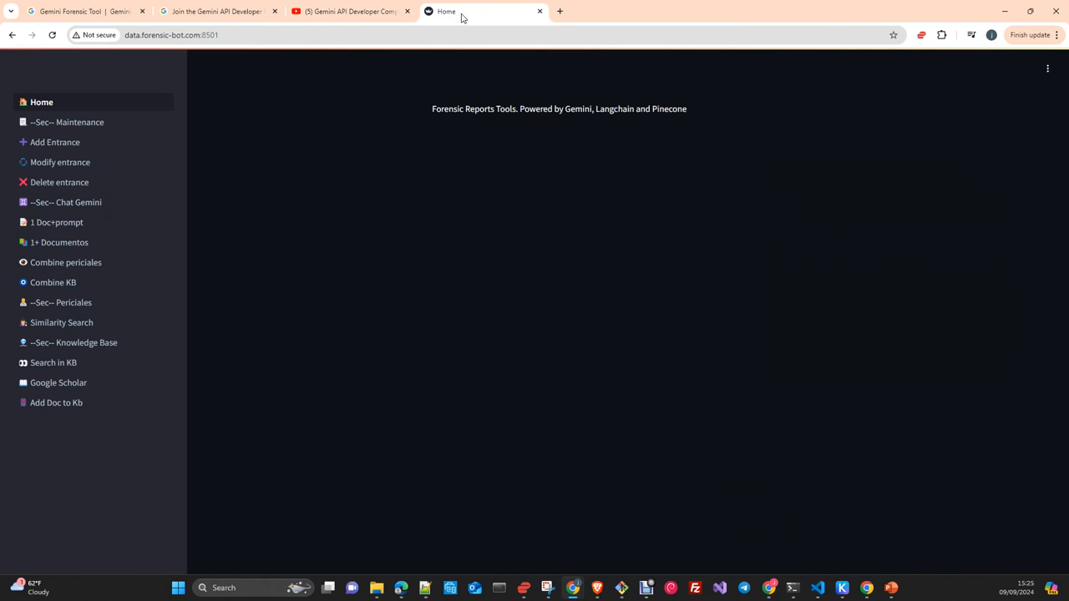
pyautogui.moveTo(379, 179)
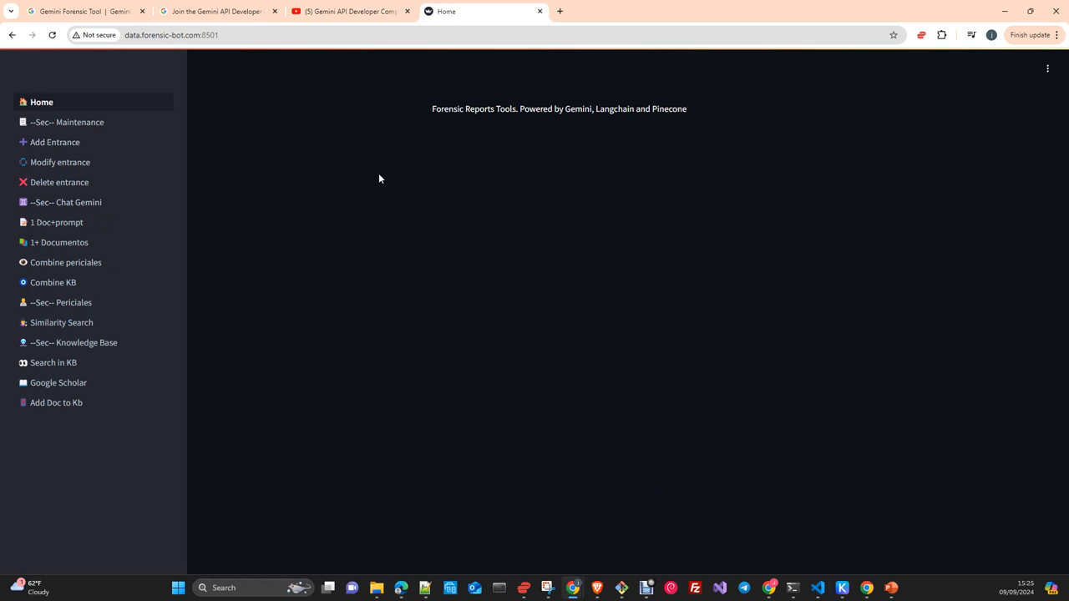
pyautogui.click(217, 10)
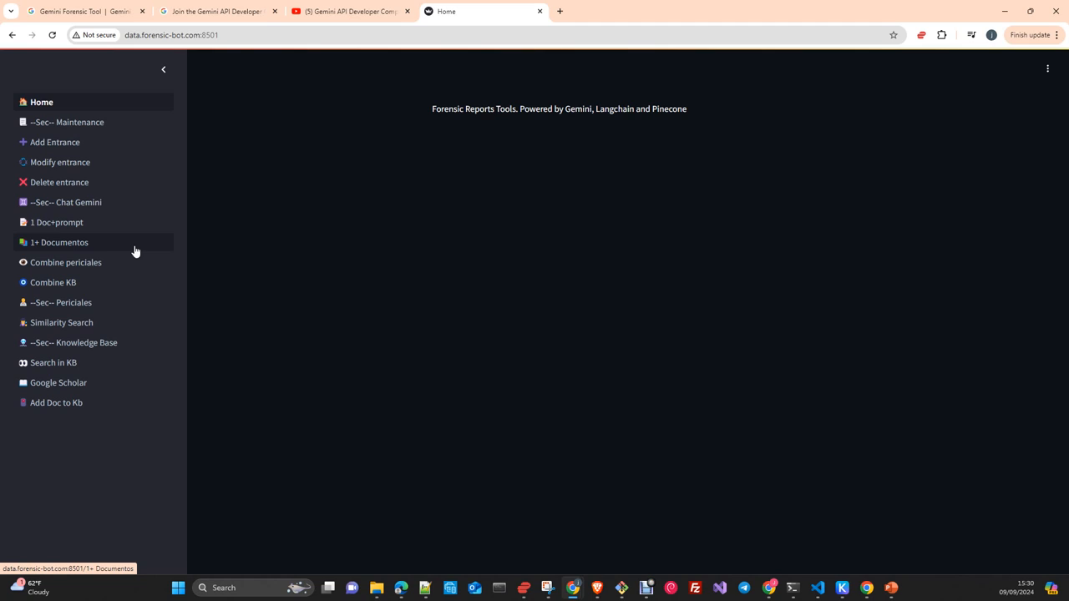
pyautogui.moveTo(57, 222)
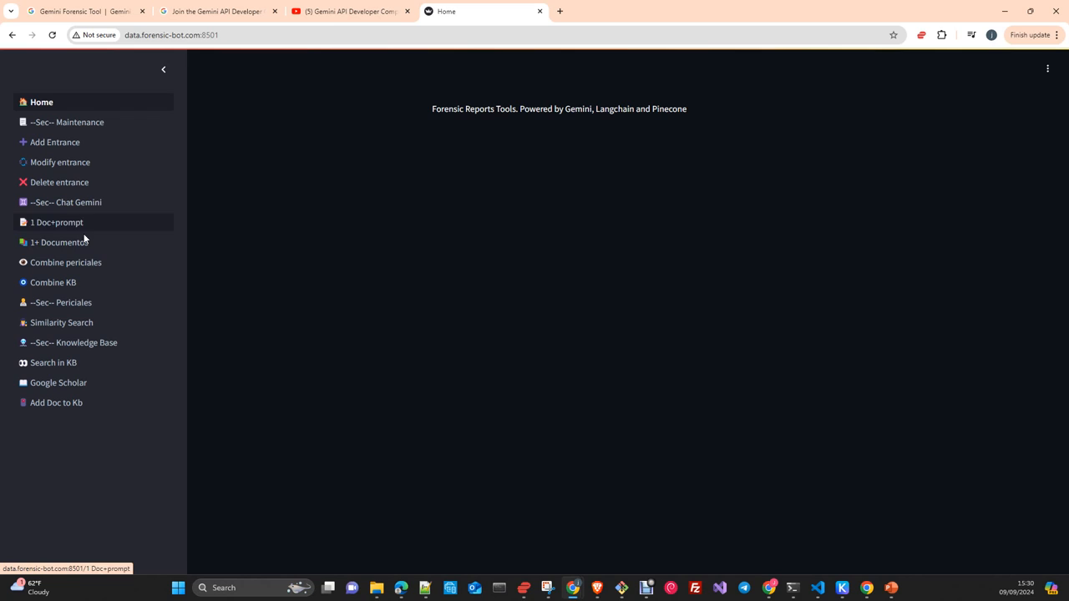
pyautogui.moveTo(65, 262)
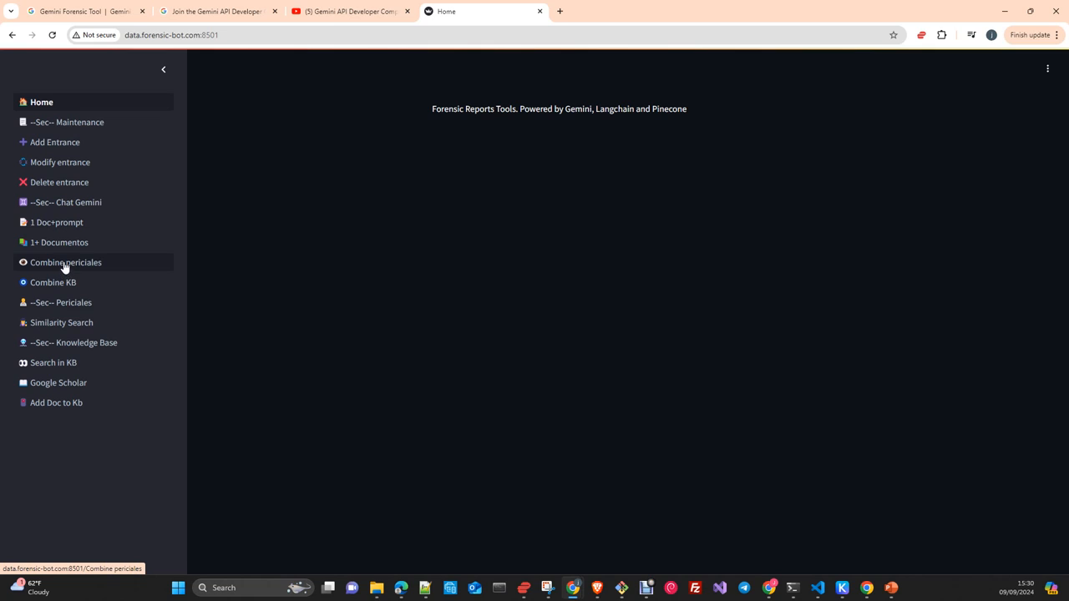
pyautogui.moveTo(56, 276)
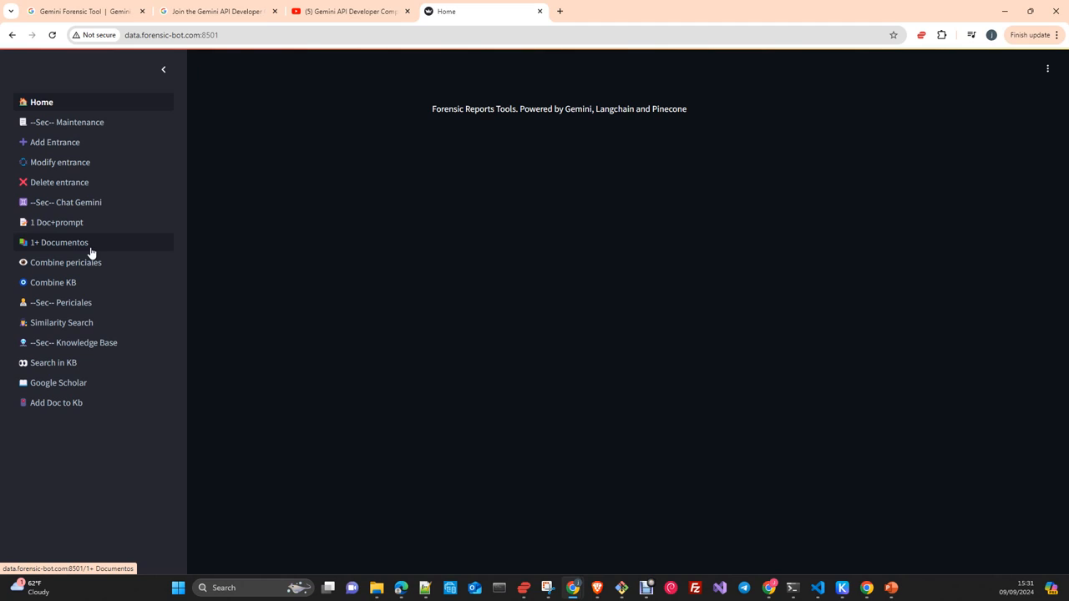
pyautogui.moveTo(174, 271)
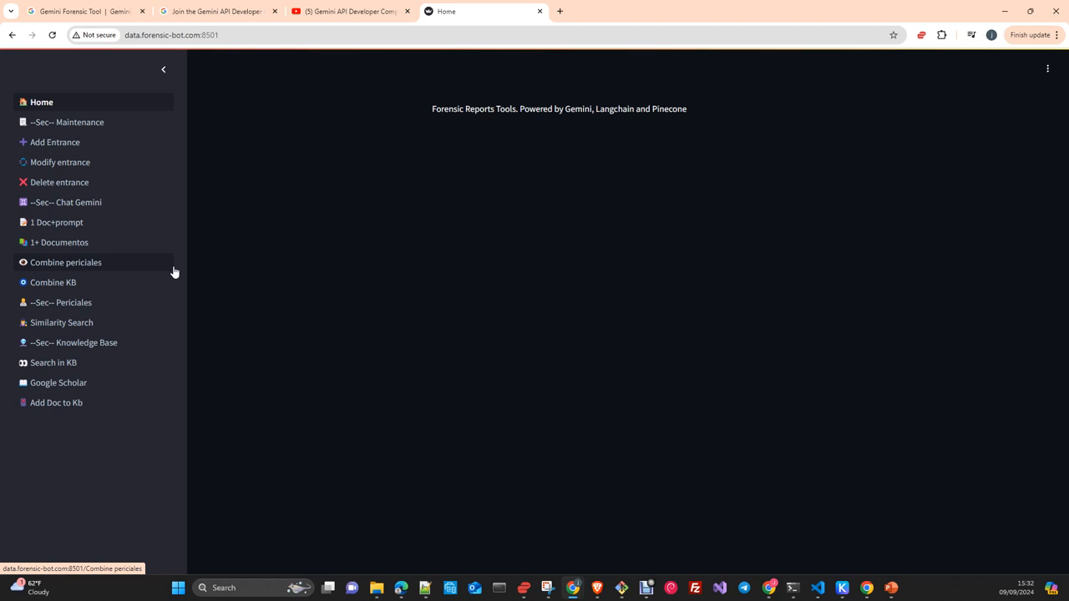
pyautogui.moveTo(80, 274)
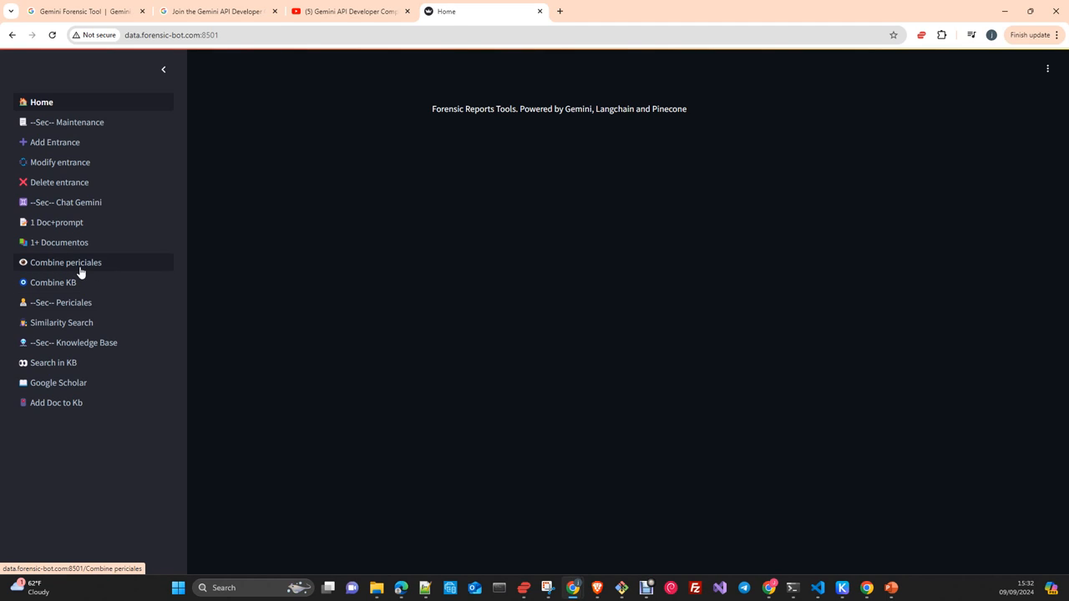
pyautogui.moveTo(109, 275)
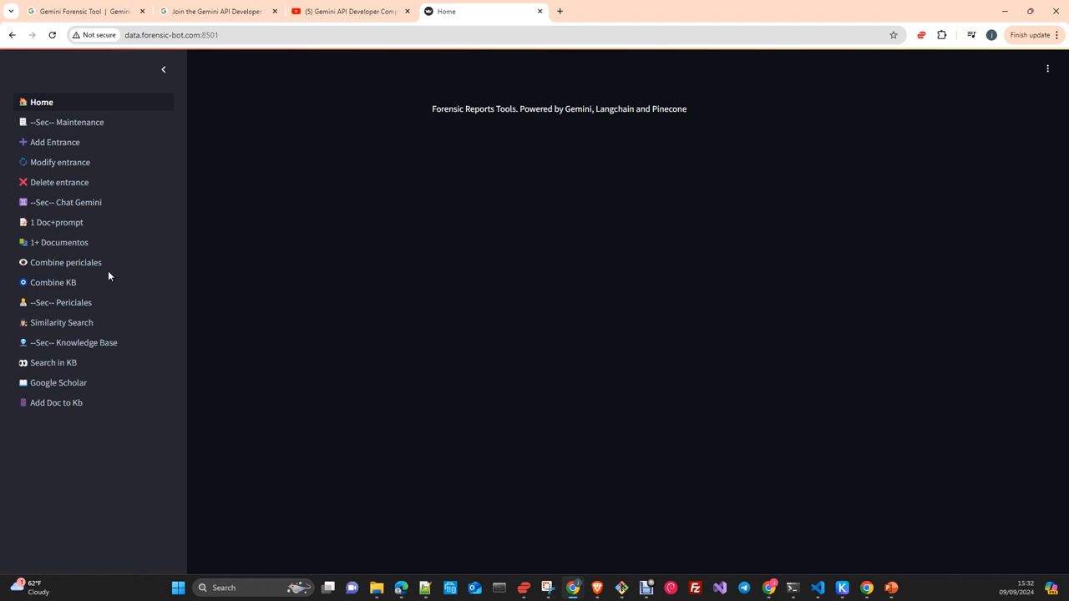
pyautogui.moveTo(180, 299)
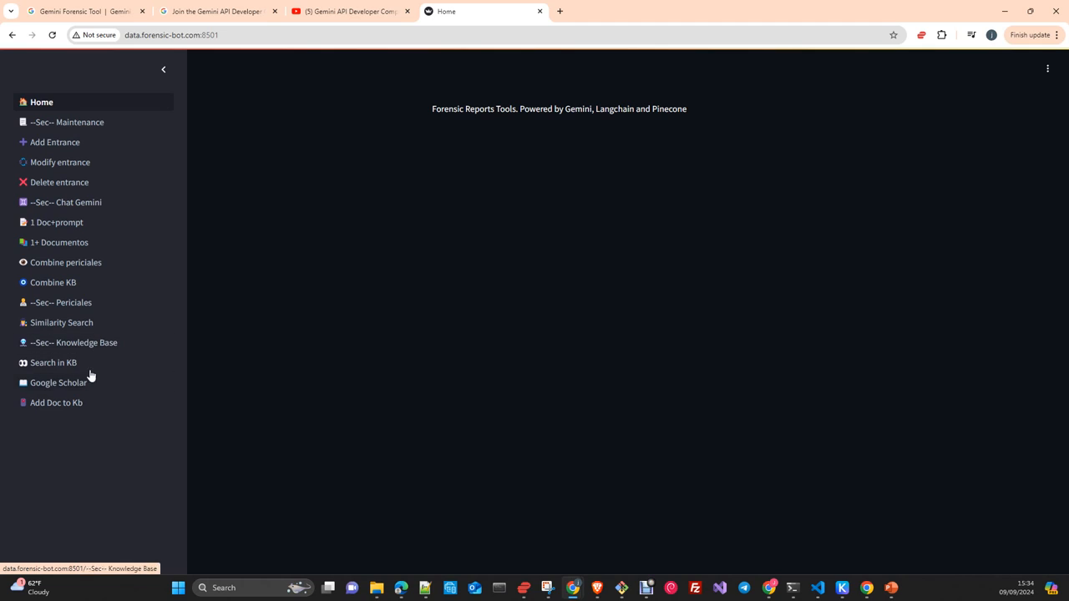
pyautogui.moveTo(224, 361)
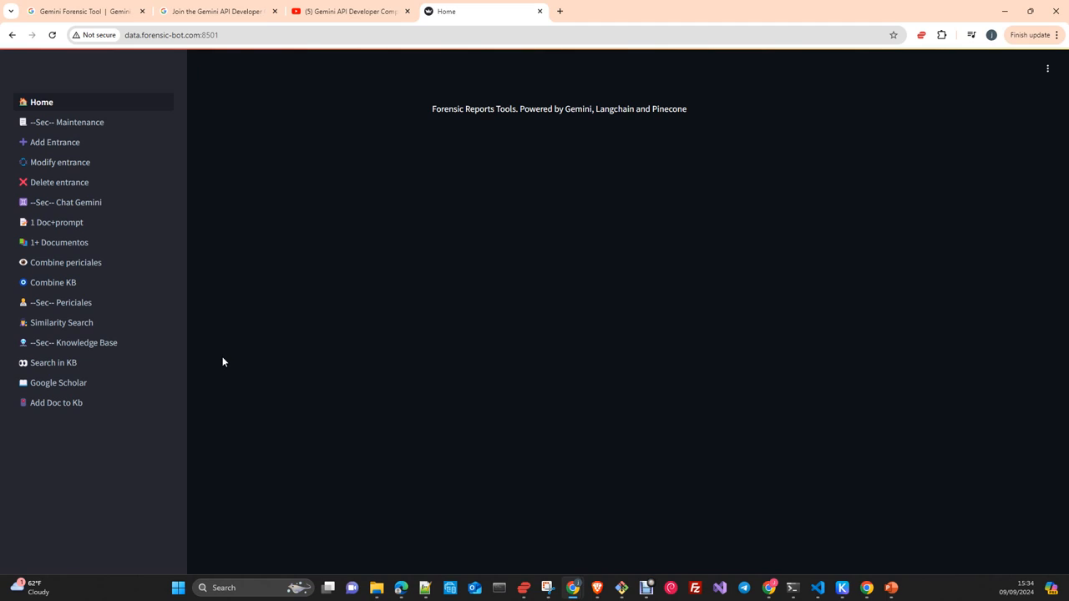
pyautogui.click(344, 10)
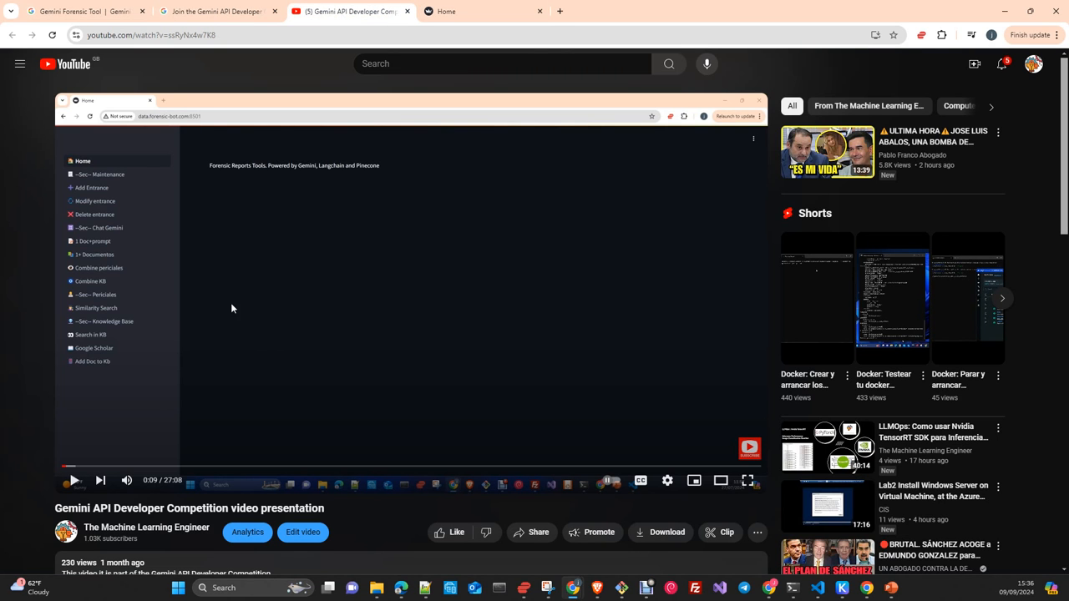
pyautogui.moveTo(383, 210)
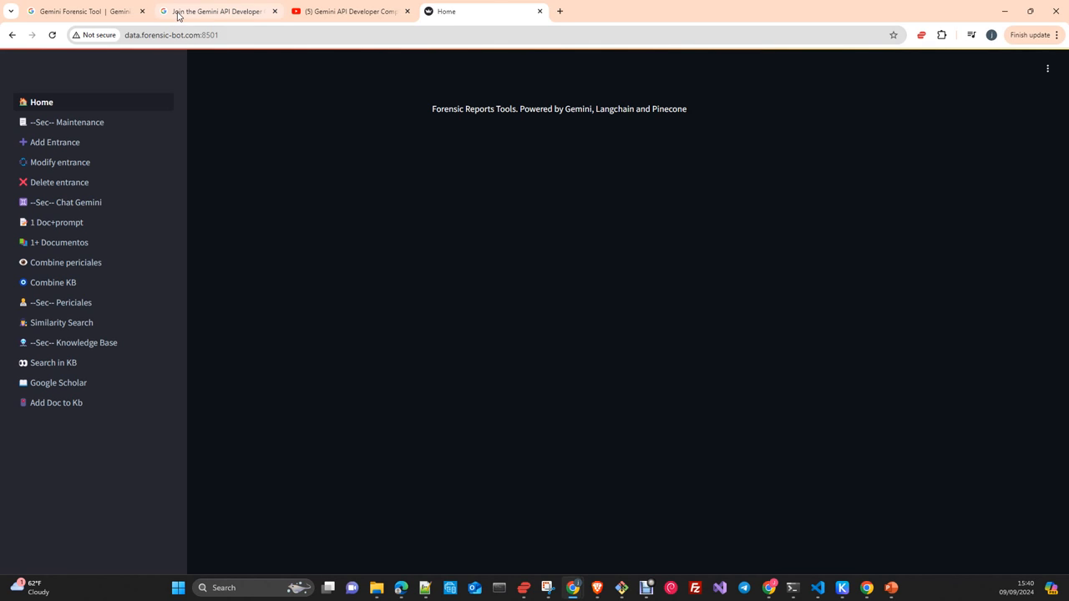
# Reveal the Vote option below the embedded video on the Gemini Forensic Tool entry page
pyautogui.click(75, 10)
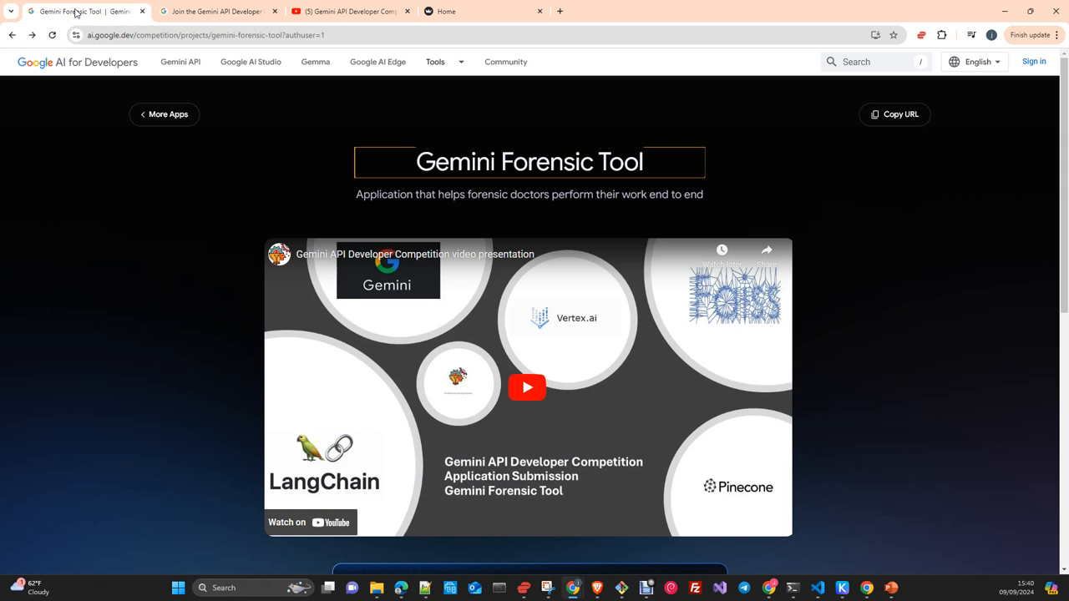
pyautogui.scroll(-3)
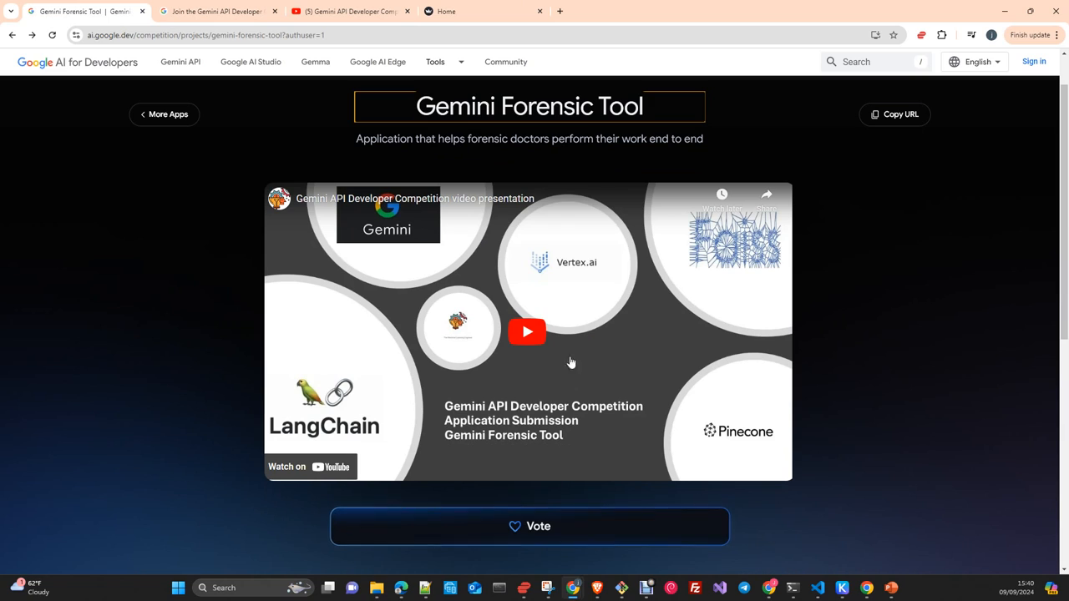
pyautogui.moveTo(117, 244)
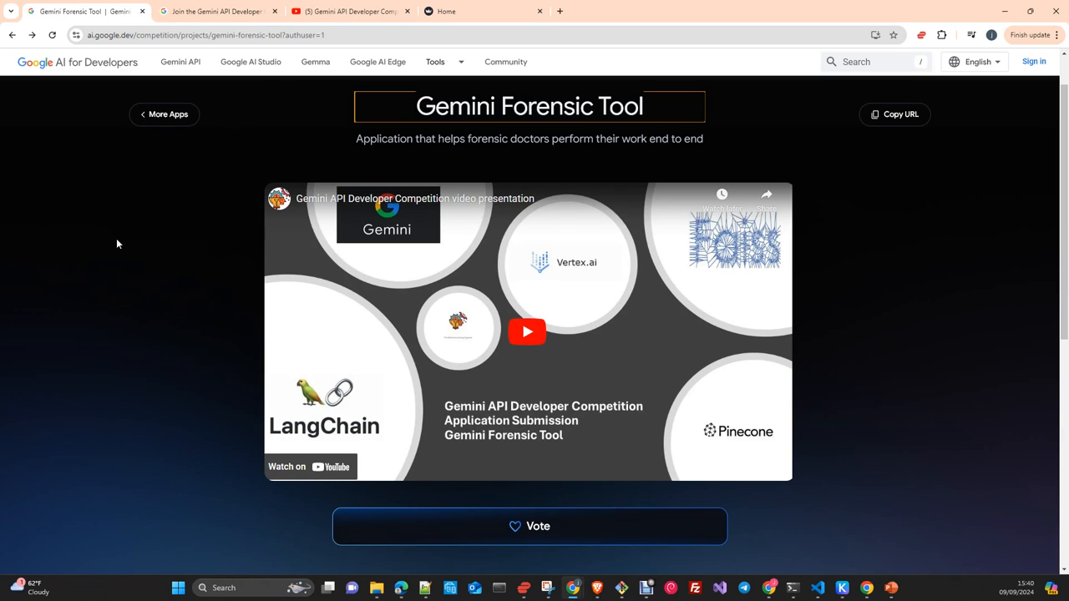
pyautogui.moveTo(130, 274)
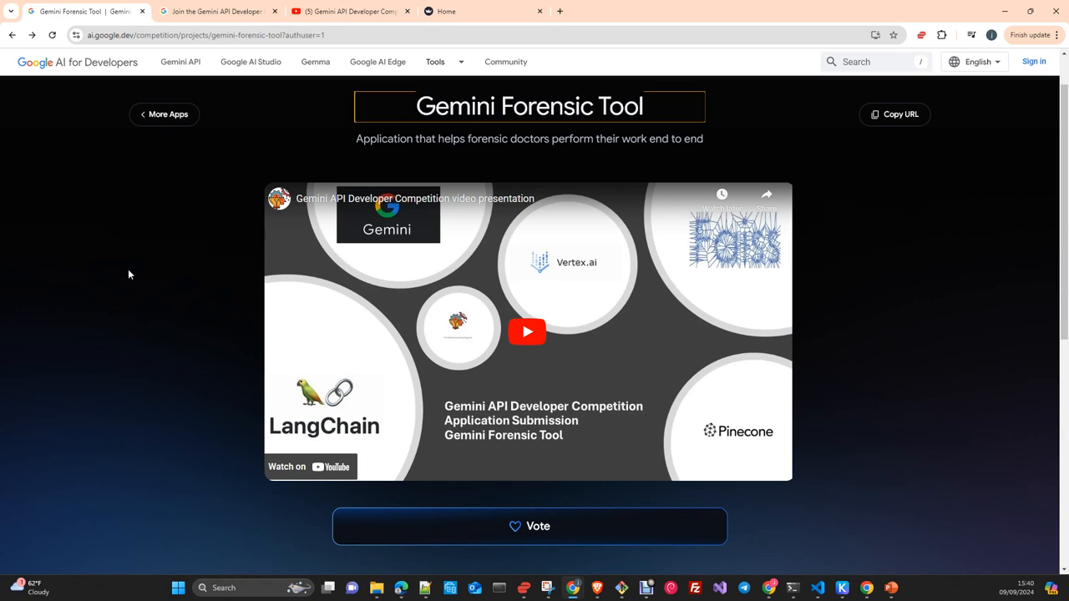
pyautogui.moveTo(157, 291)
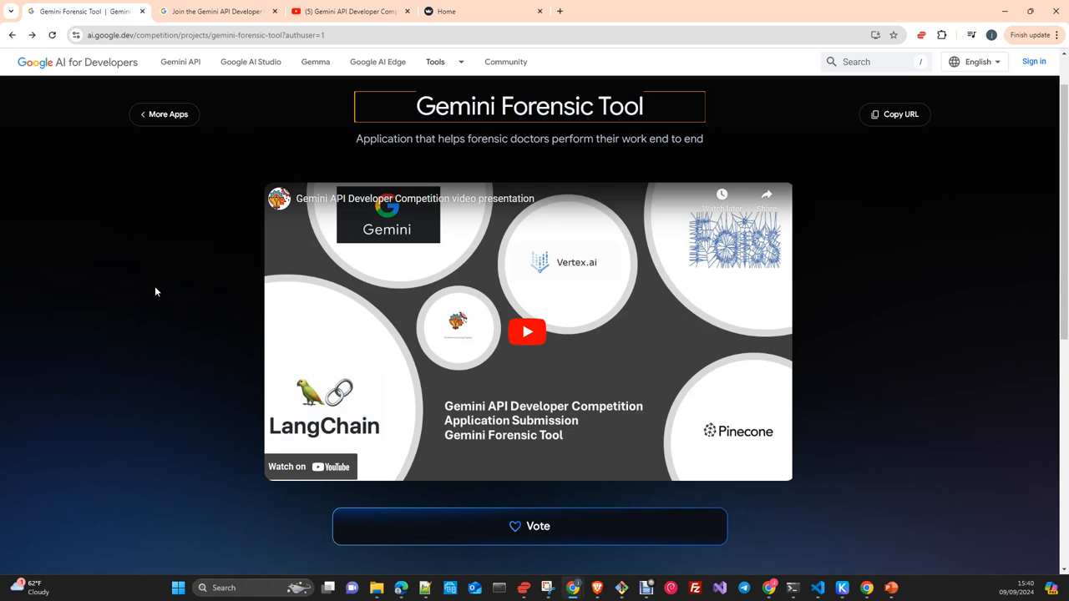
pyautogui.moveTo(163, 192)
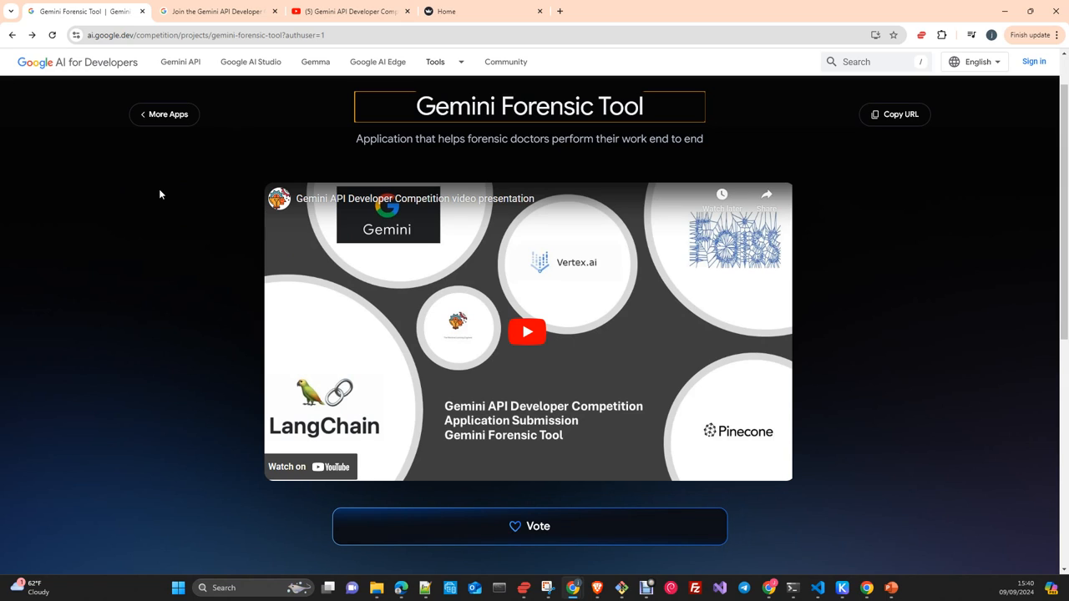
pyautogui.moveTo(114, 226)
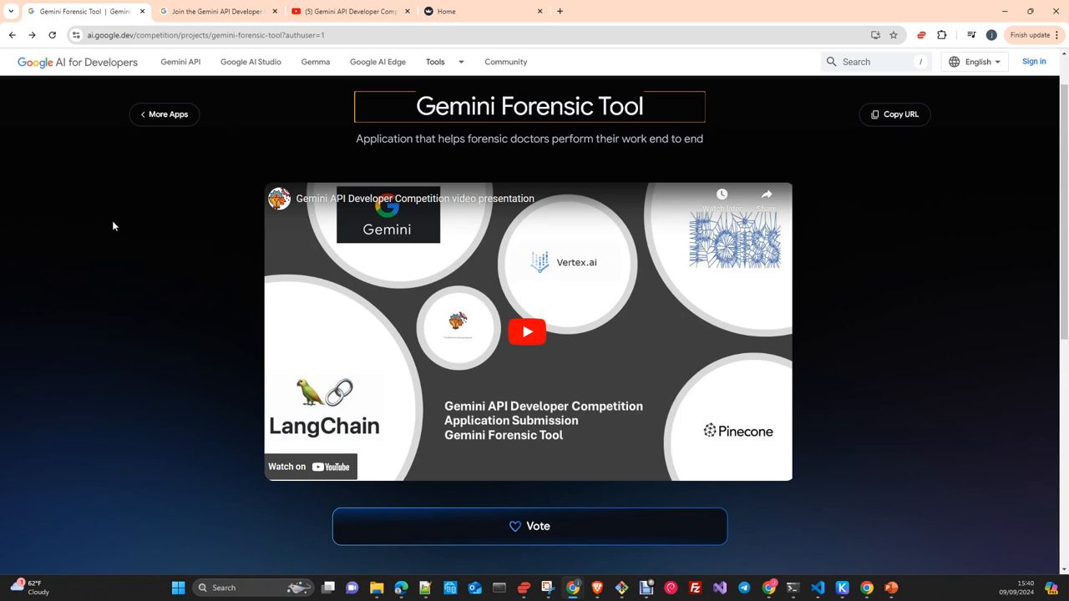
pyautogui.moveTo(164, 113)
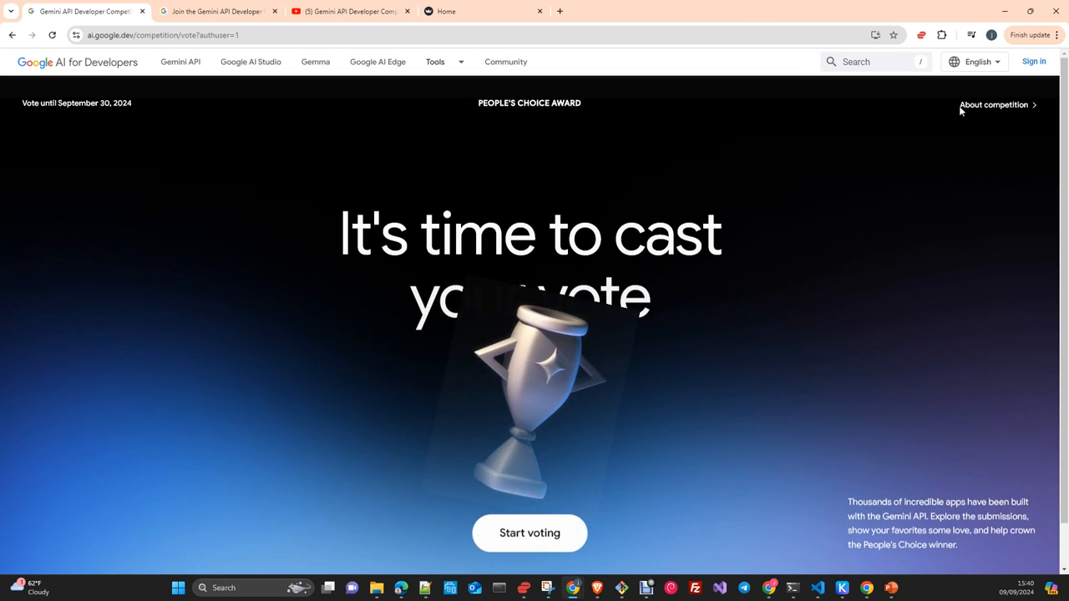
# Start voting to reach the gallery listing Wonder Story, Ekstasi and Kashitokaru
pyautogui.scroll(-3)
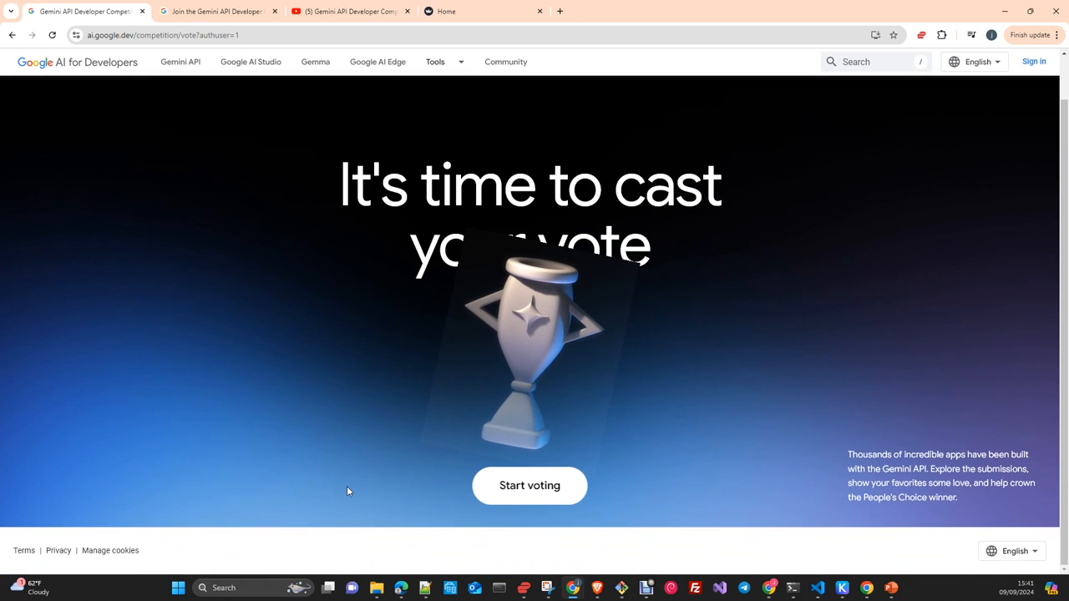
pyautogui.moveTo(530, 488)
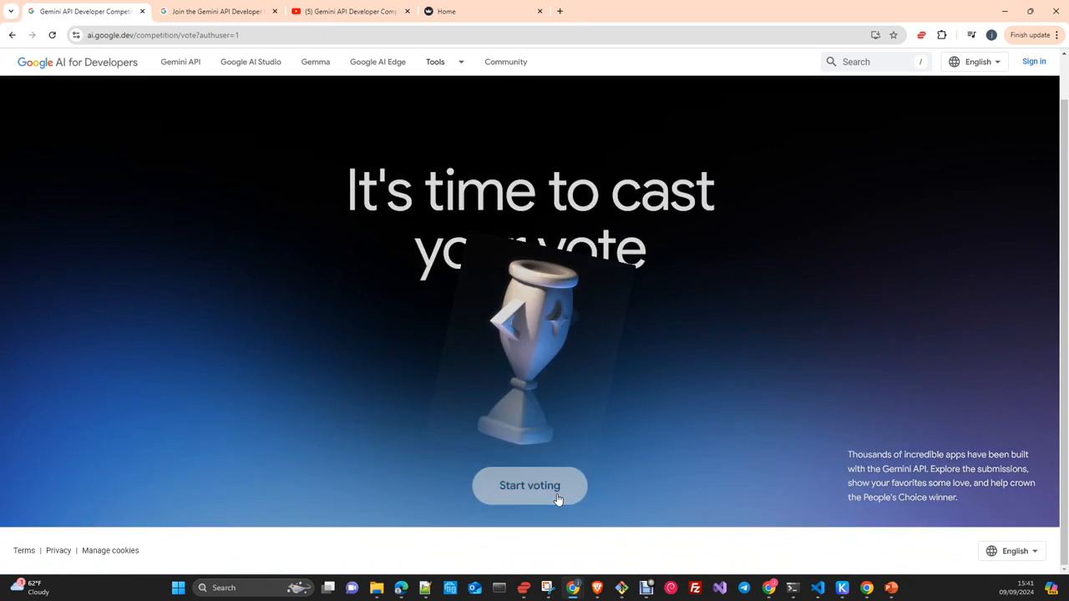
pyautogui.click(530, 485)
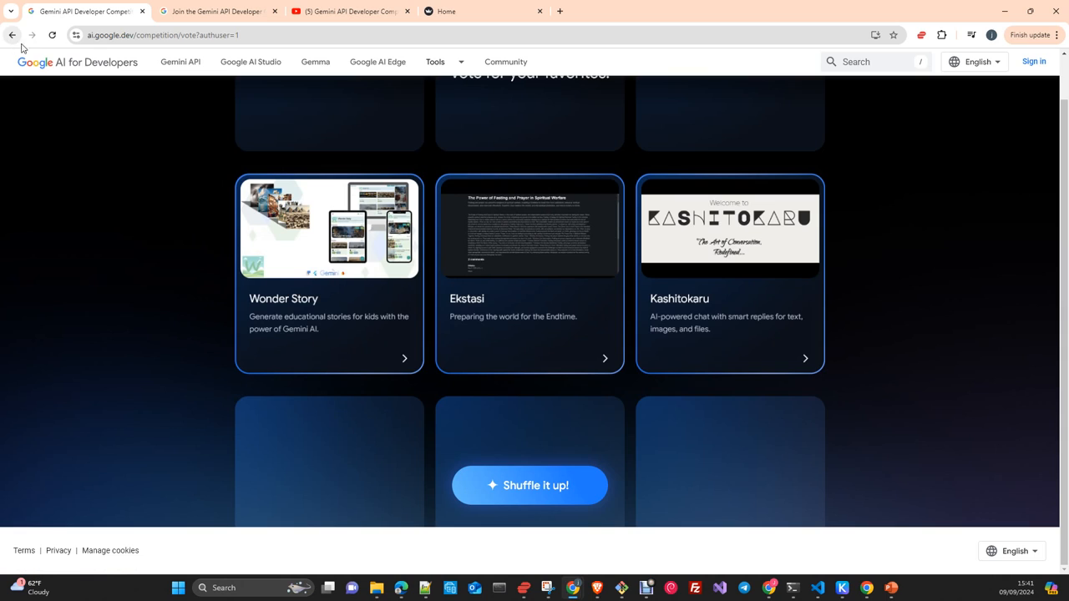
pyautogui.moveTo(137, 128)
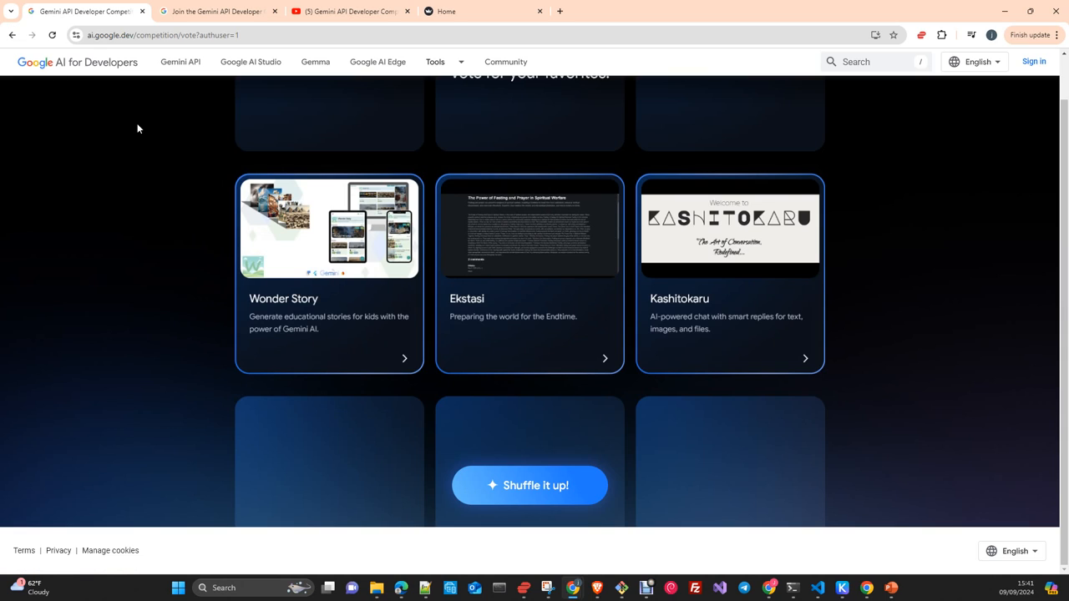
pyautogui.moveTo(38, 60)
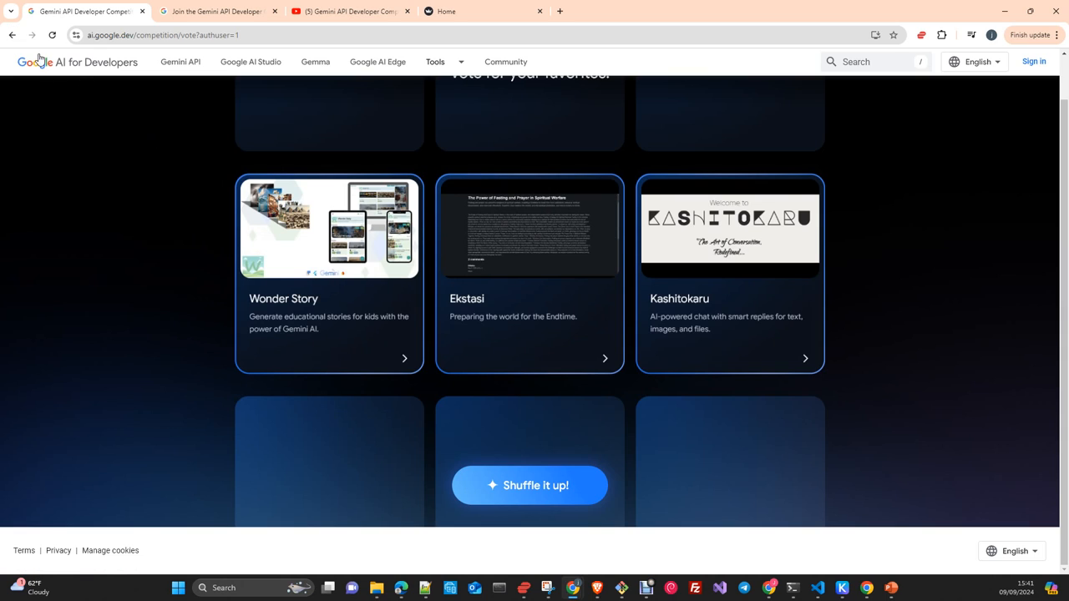